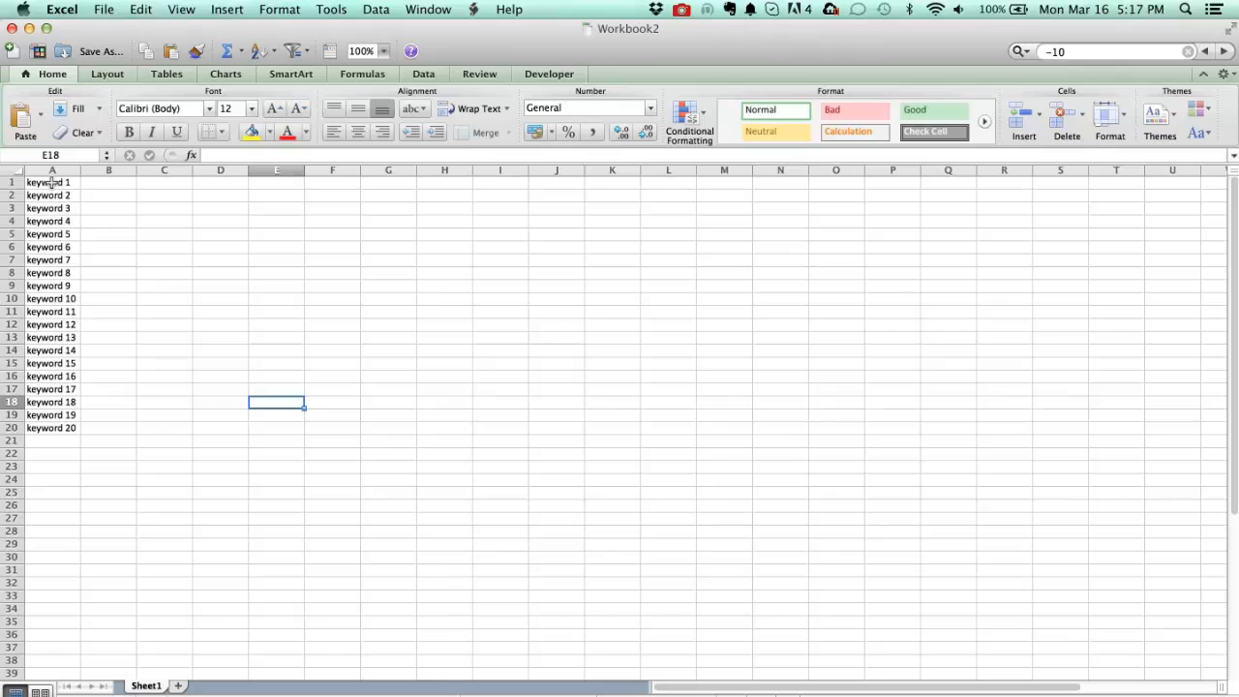
# Select the twenty keywords in cells A1 through A20 and copy them.
pyautogui.click(51, 182)
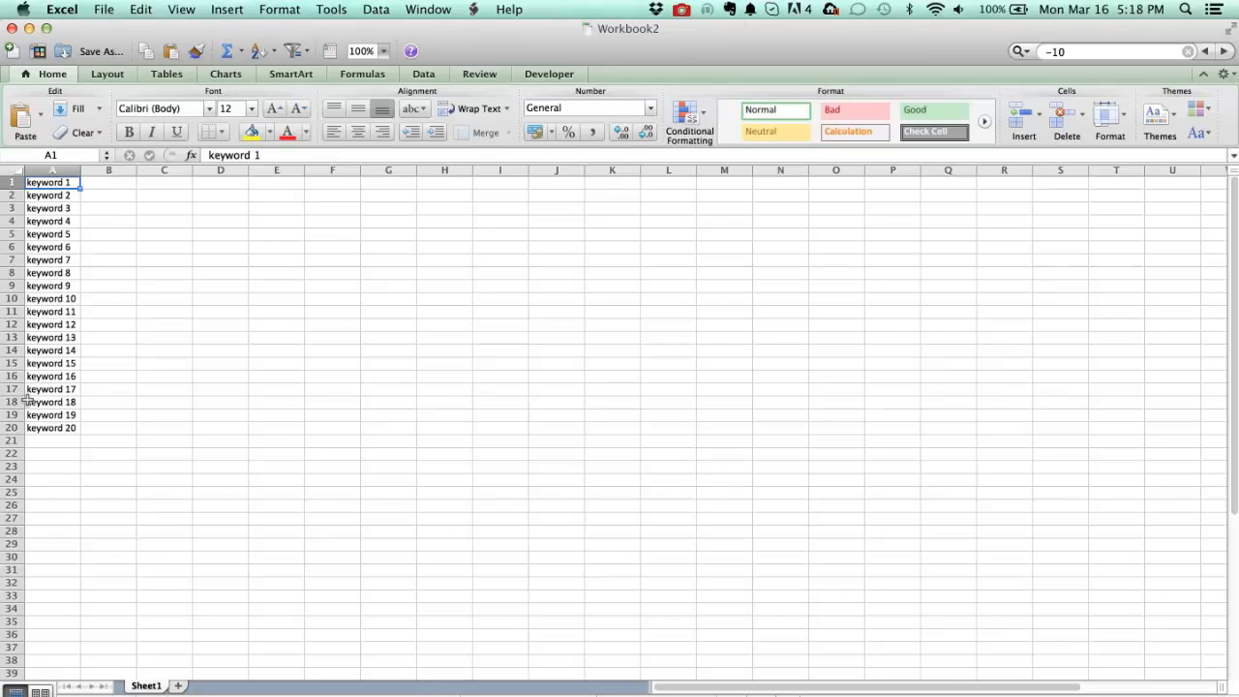
pyautogui.moveTo(52, 182); pyautogui.dragTo(52, 427)
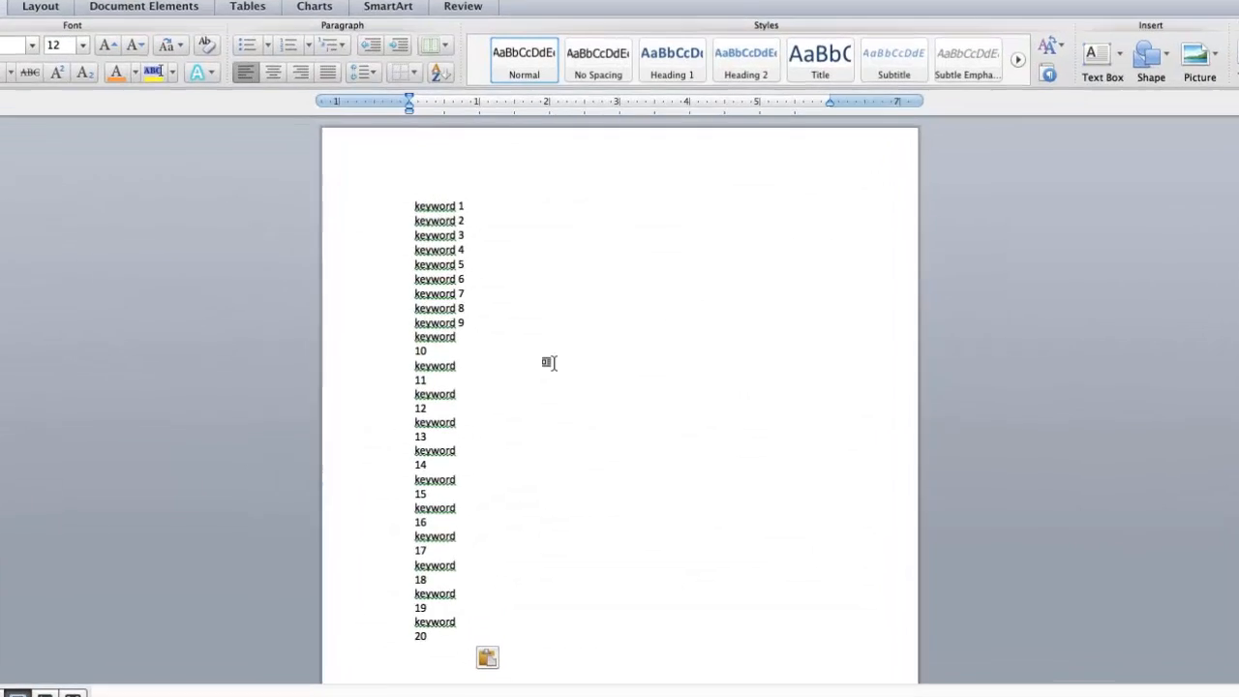
# Bring up the Paste Options for the pasted keywords to keep text only.
pyautogui.click(486, 656)
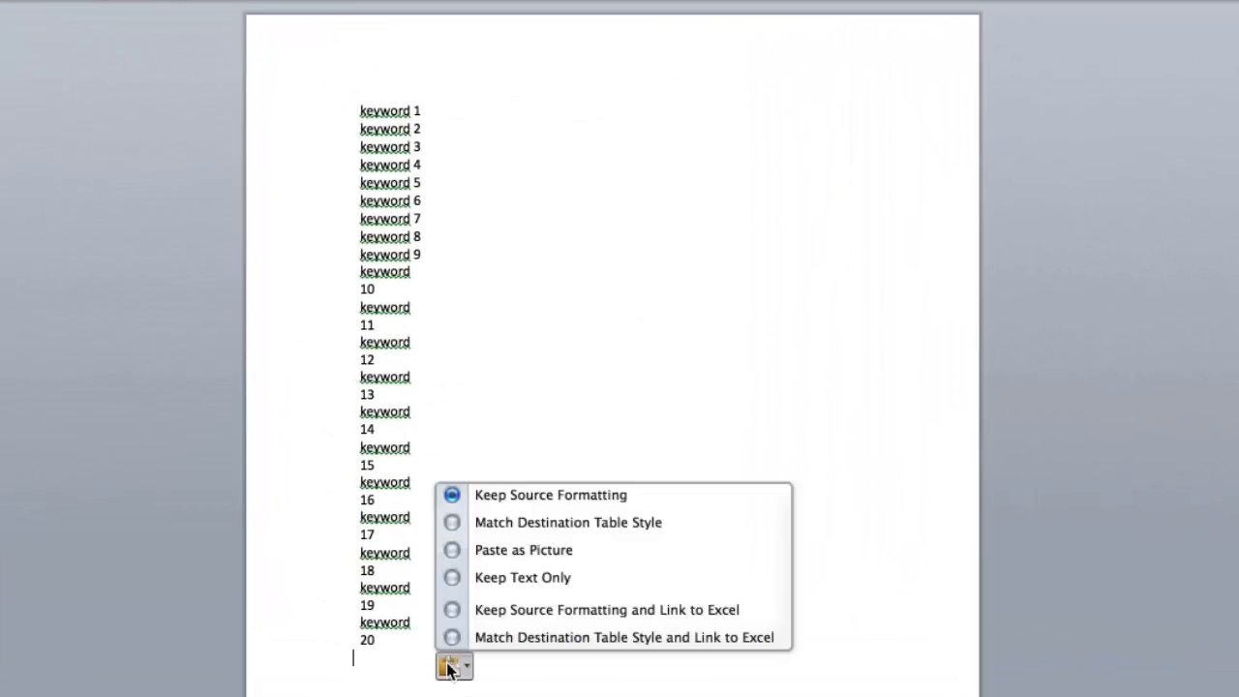
pyautogui.moveTo(473, 531)
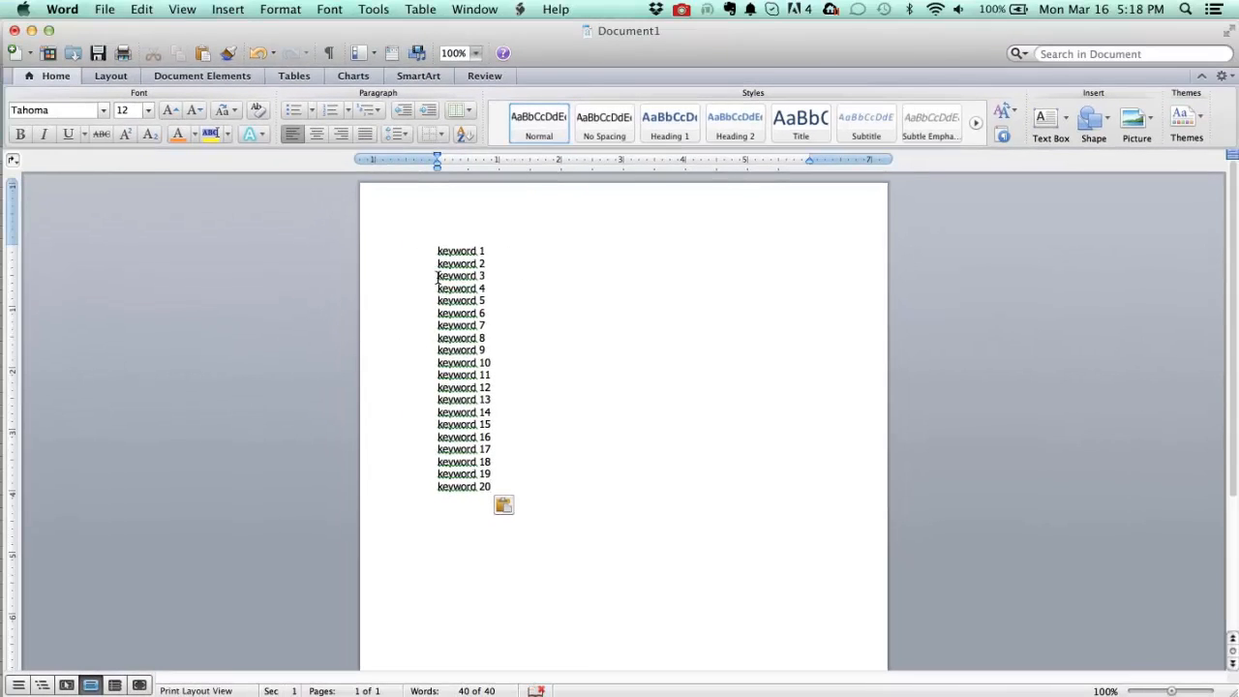
pyautogui.moveTo(555, 260)
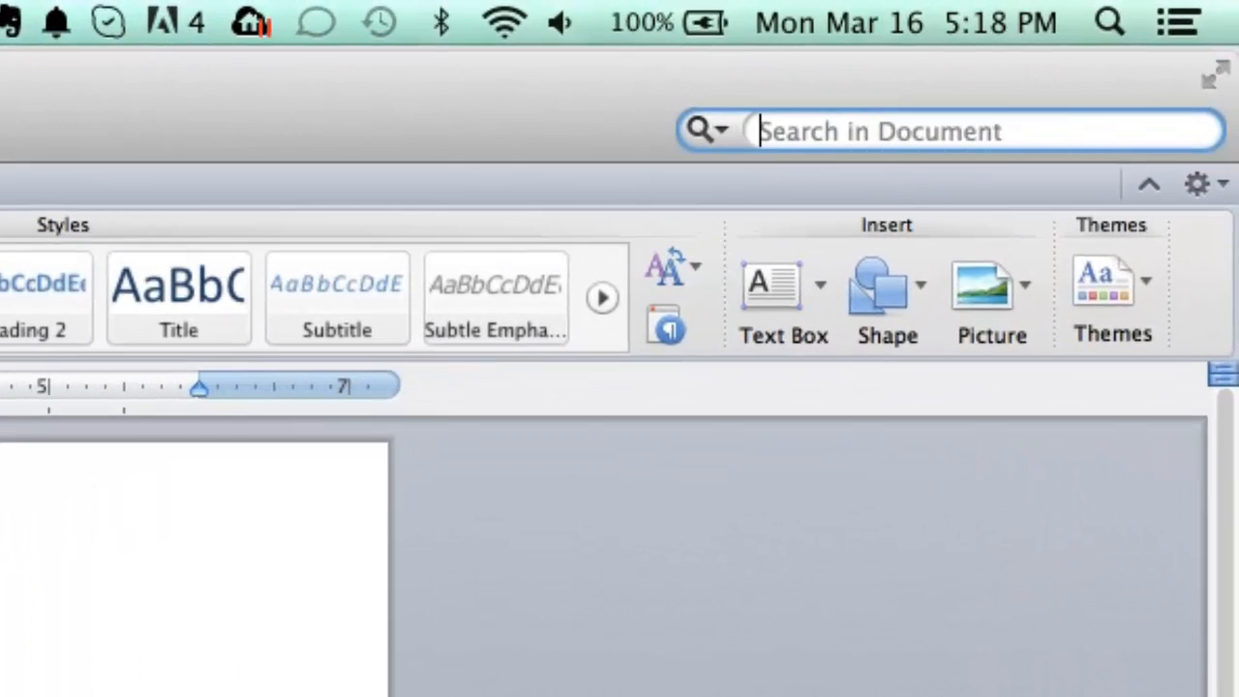
# Replace every paragraph mark ^p with a comma so the twenty keywords sit on one line.
pyautogui.write('^p')
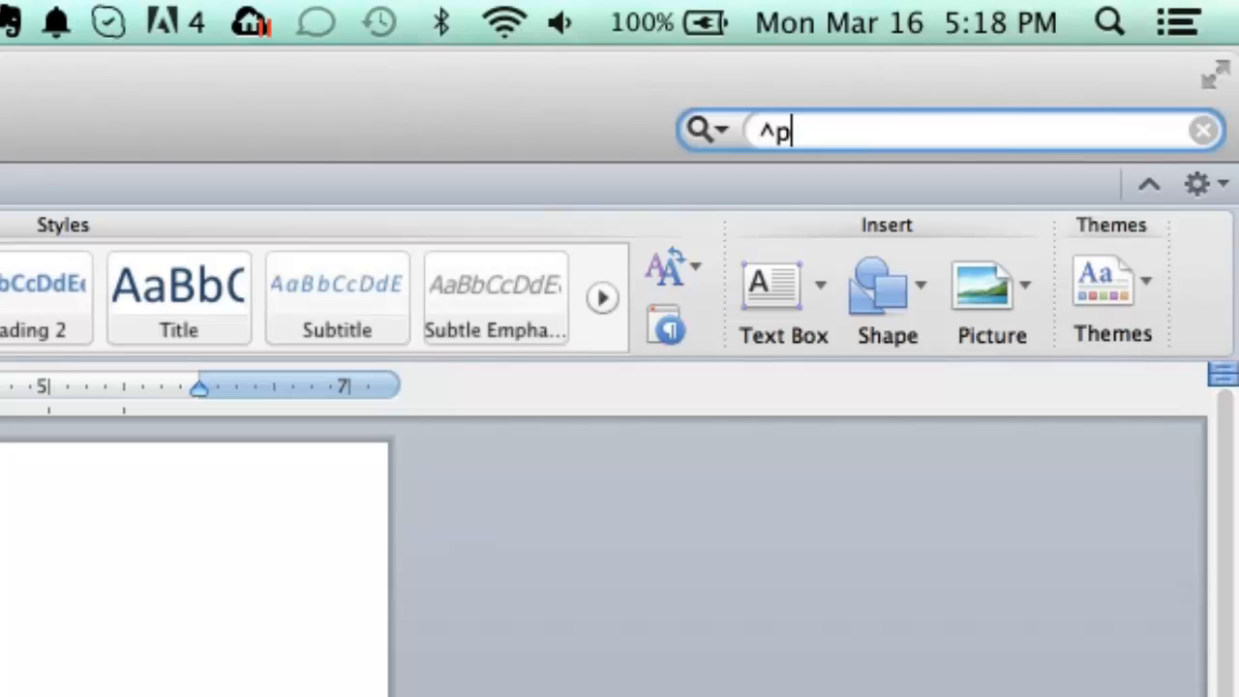
pyautogui.press('Return')
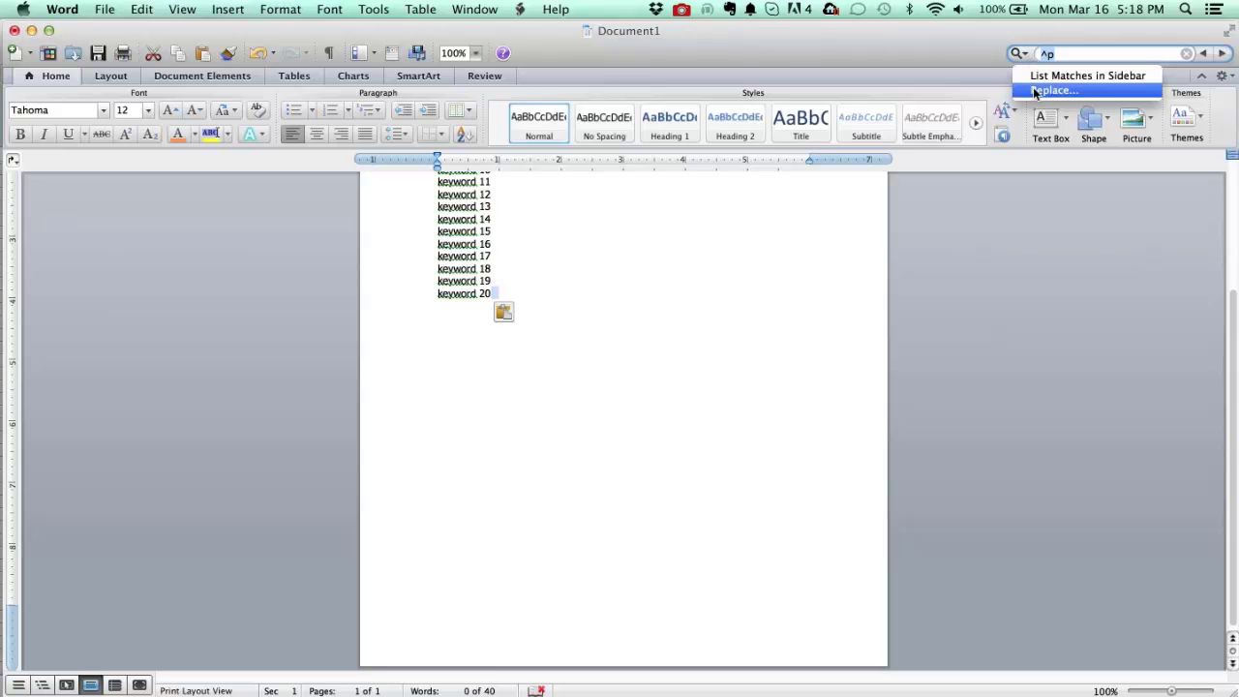
pyautogui.click(1053, 91)
pyautogui.write(',')
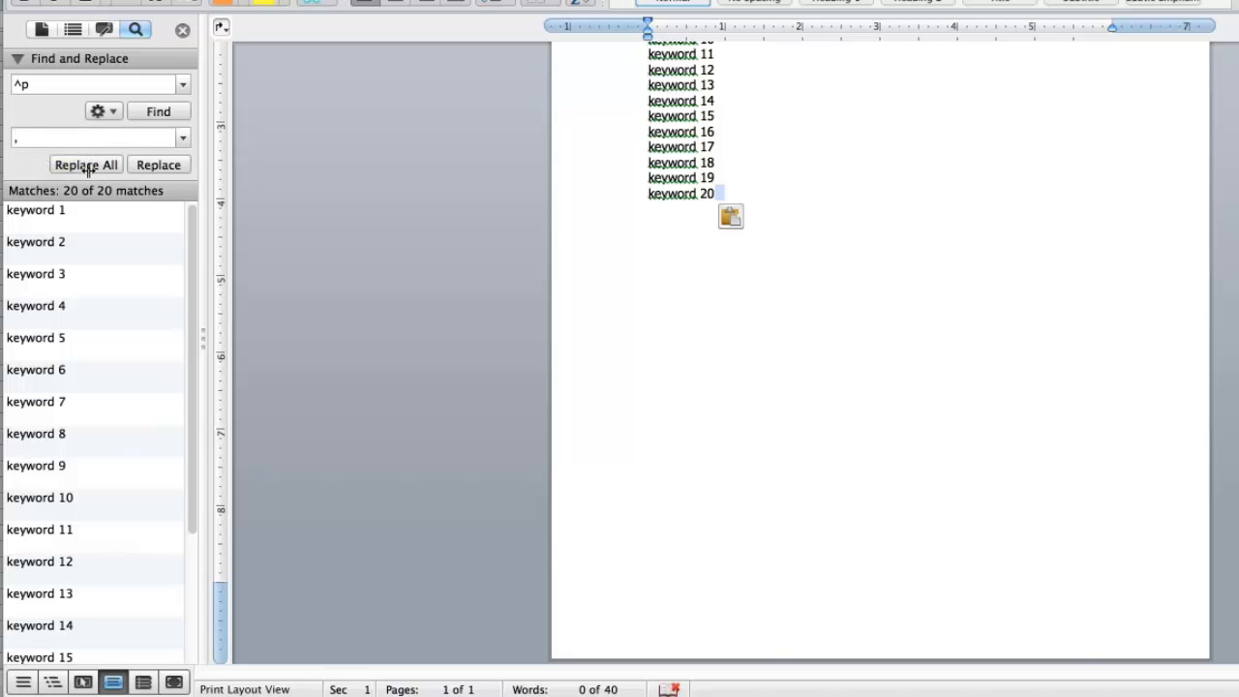
pyautogui.moveTo(85, 164)
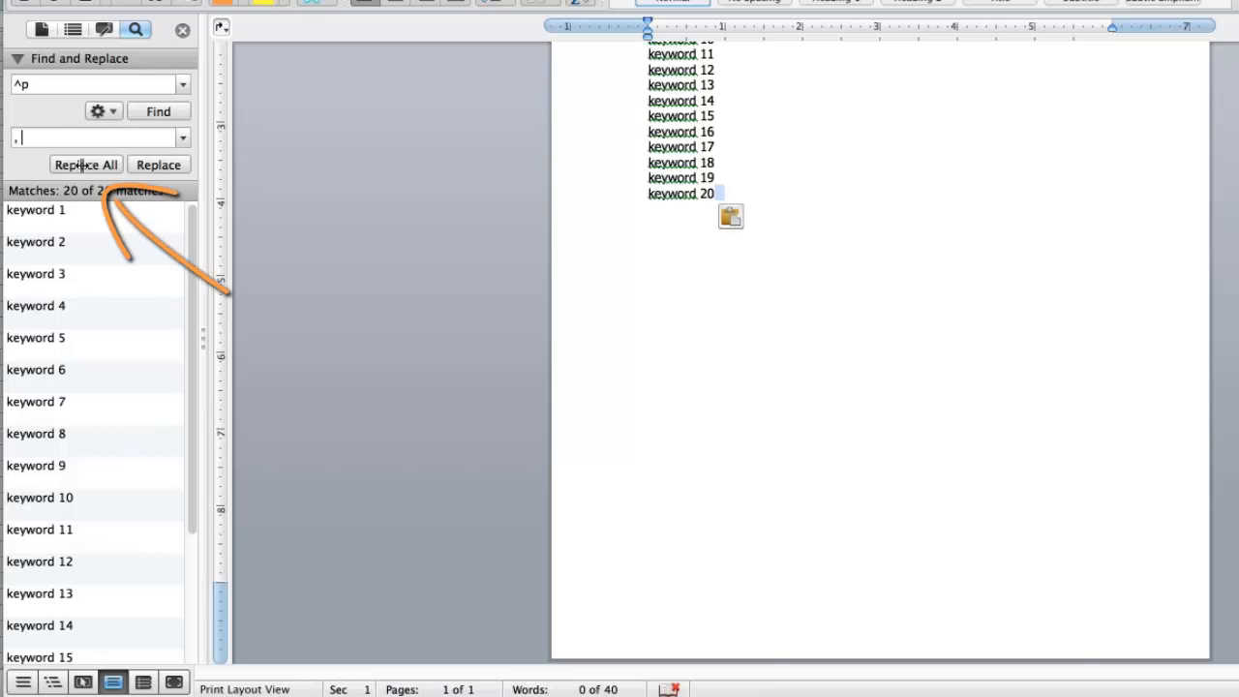
pyautogui.click(86, 164)
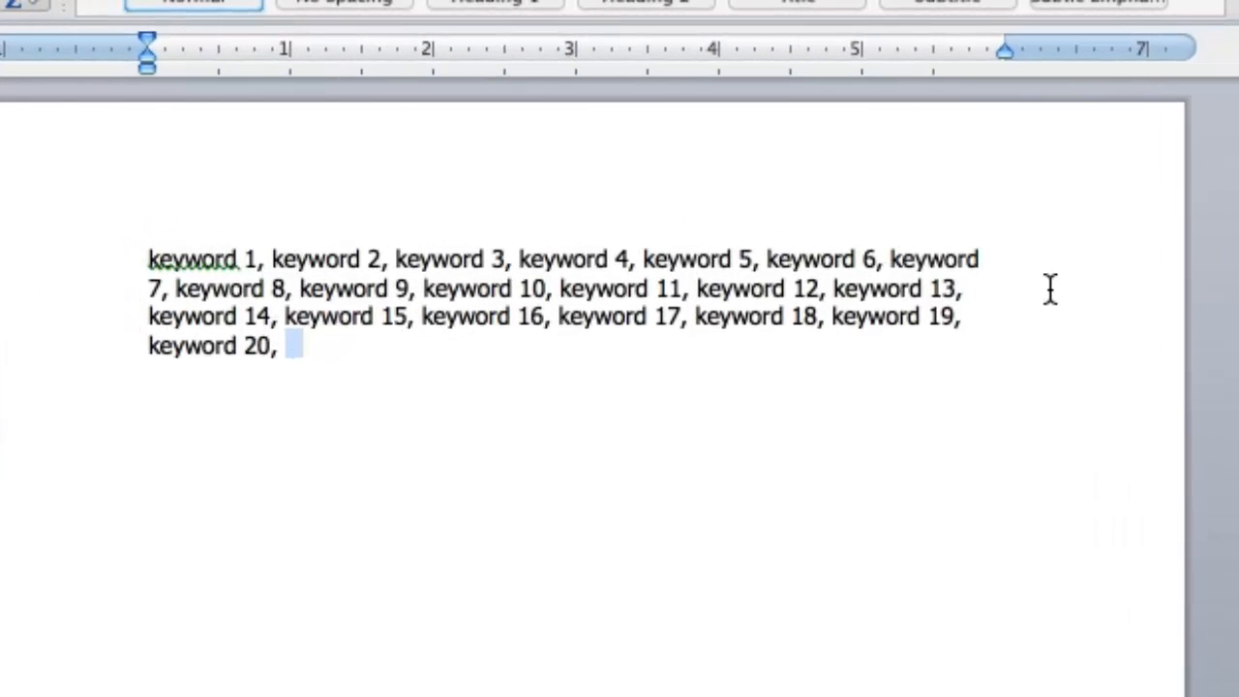
pyautogui.moveTo(283, 366)
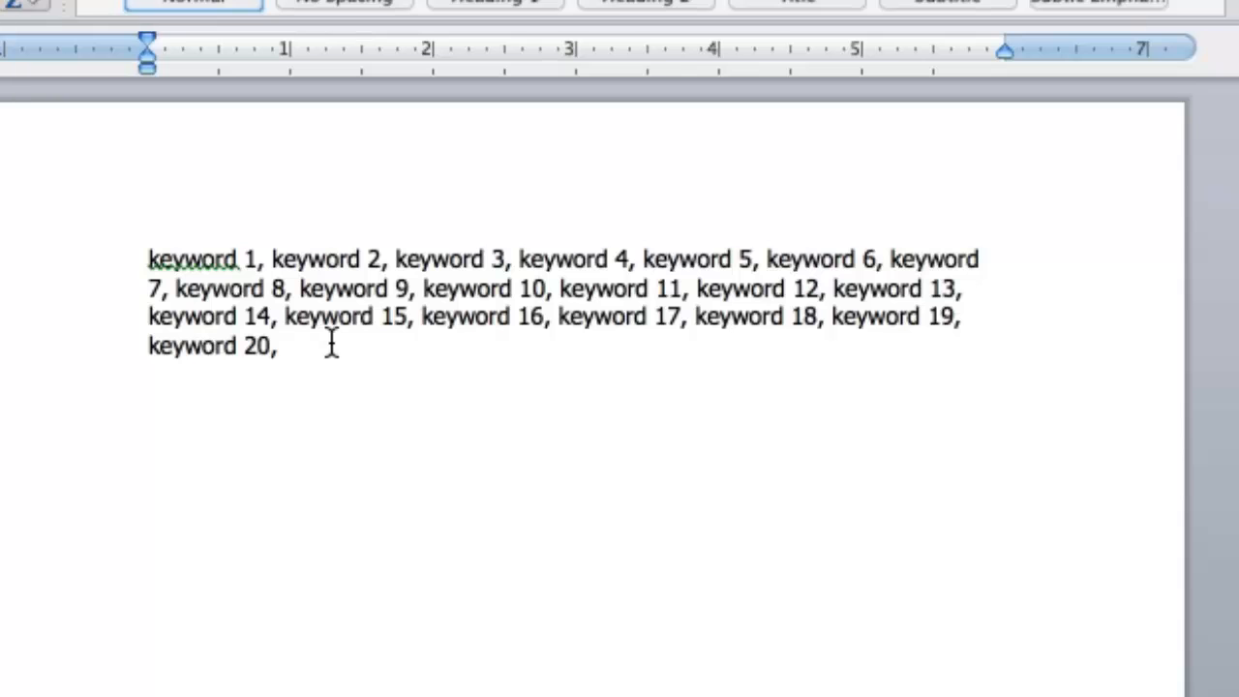
pyautogui.press('Backspace')
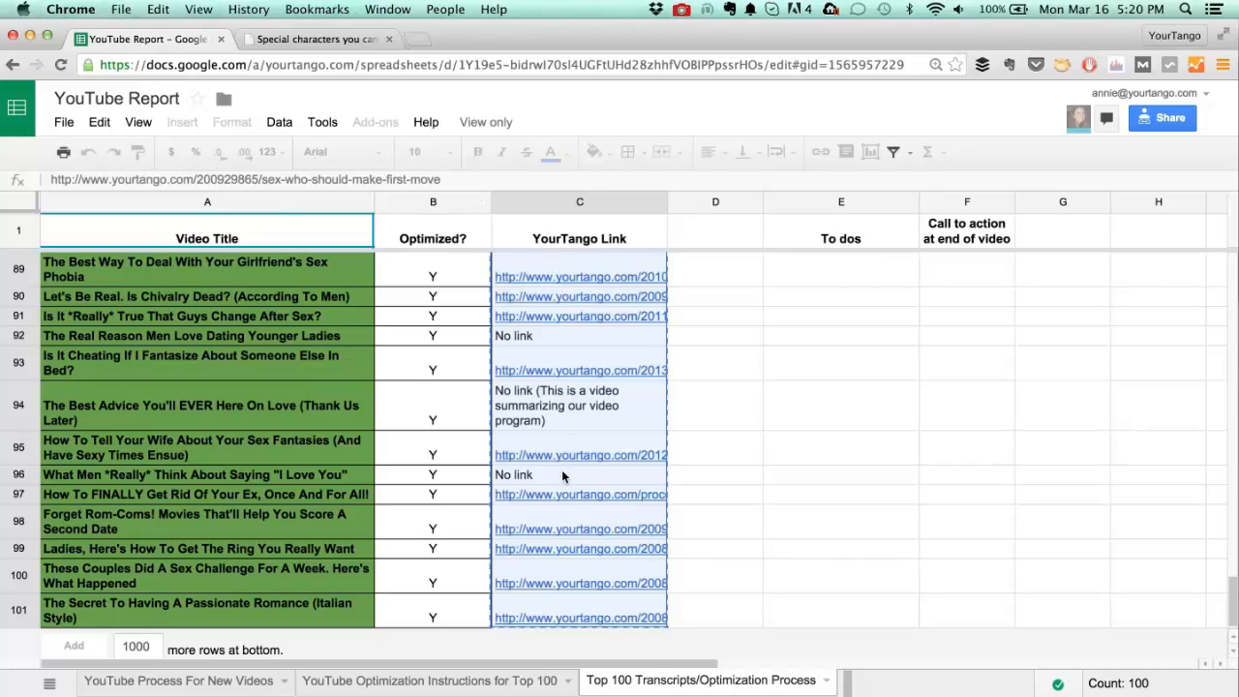
pyautogui.moveTo(567, 279)
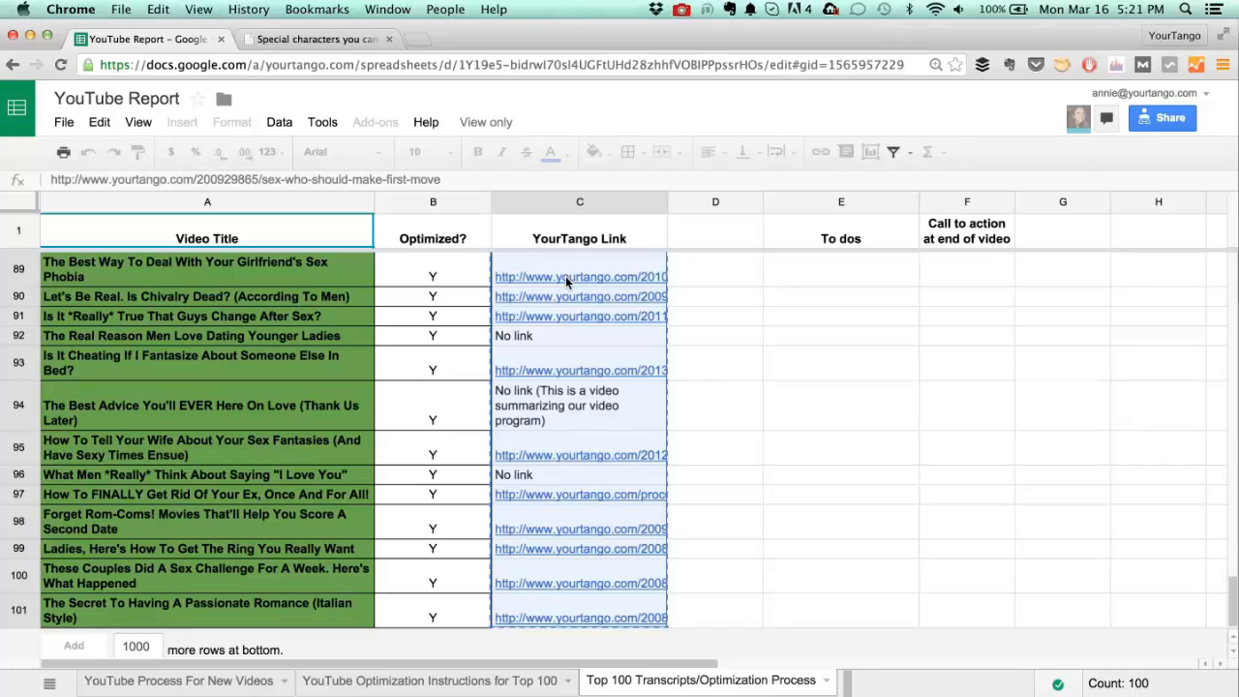
pyautogui.moveTo(578, 282)
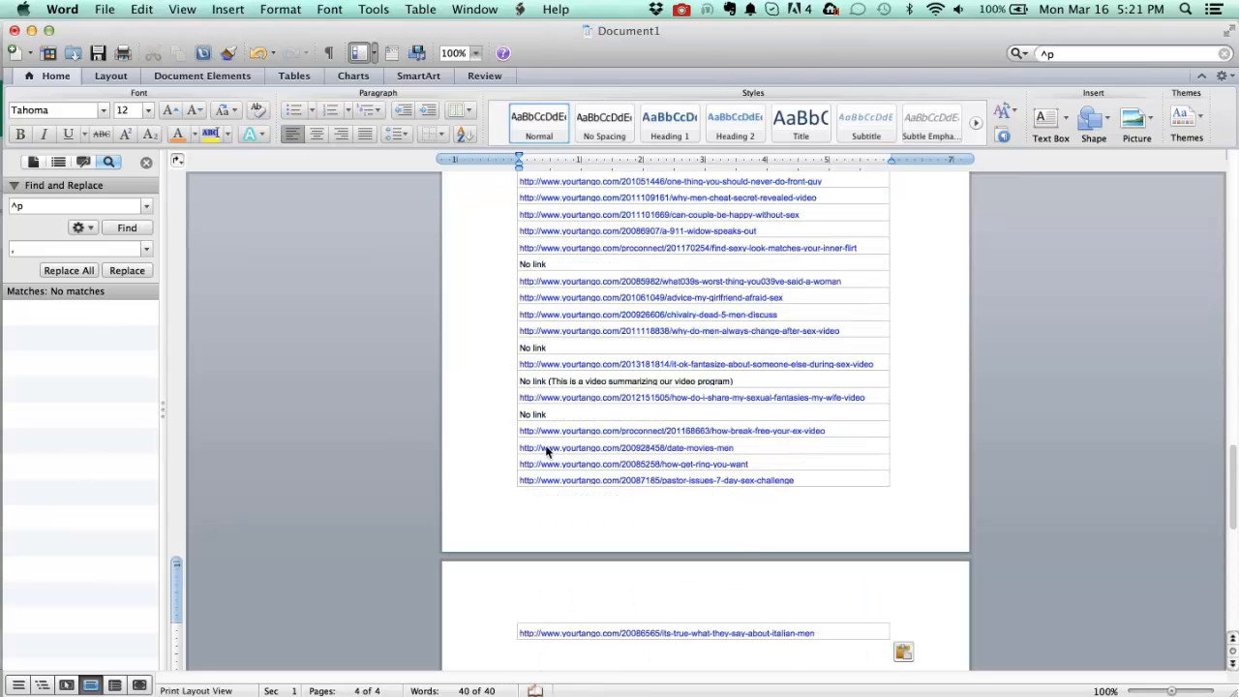
# Search the pasted URL list for 'No link', highlighting all 14 matches.
pyautogui.click(906, 651)
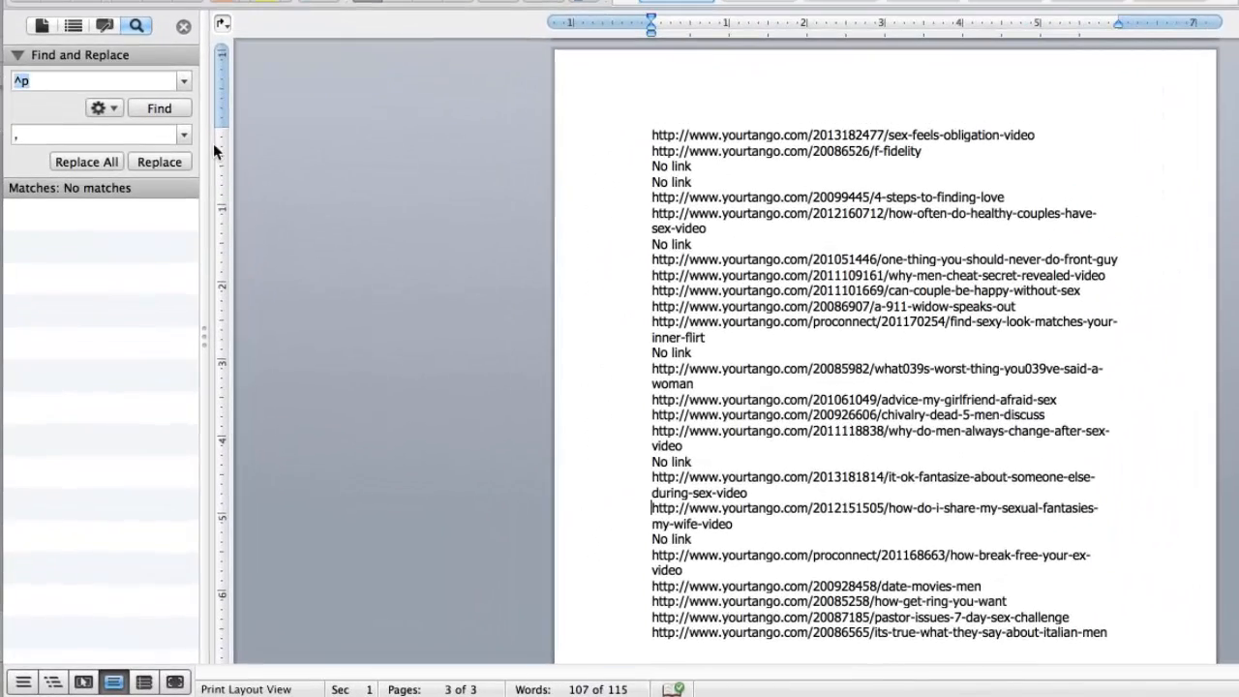
pyautogui.write('o')
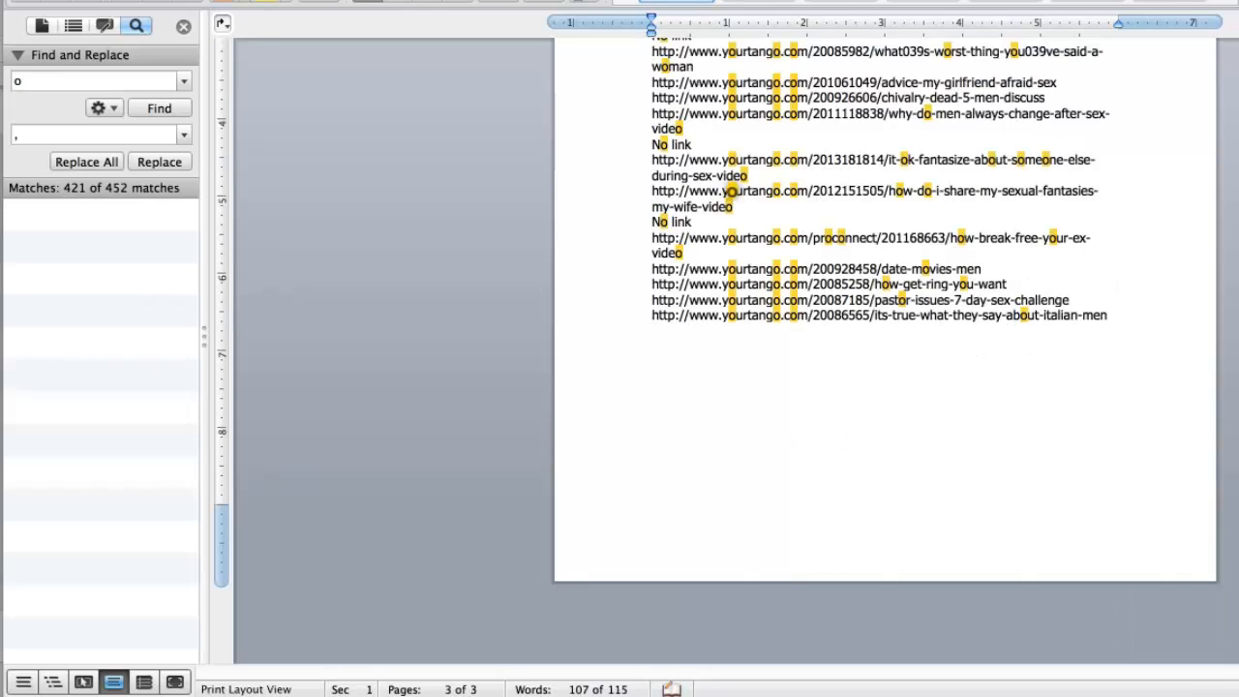
pyautogui.write('No link')
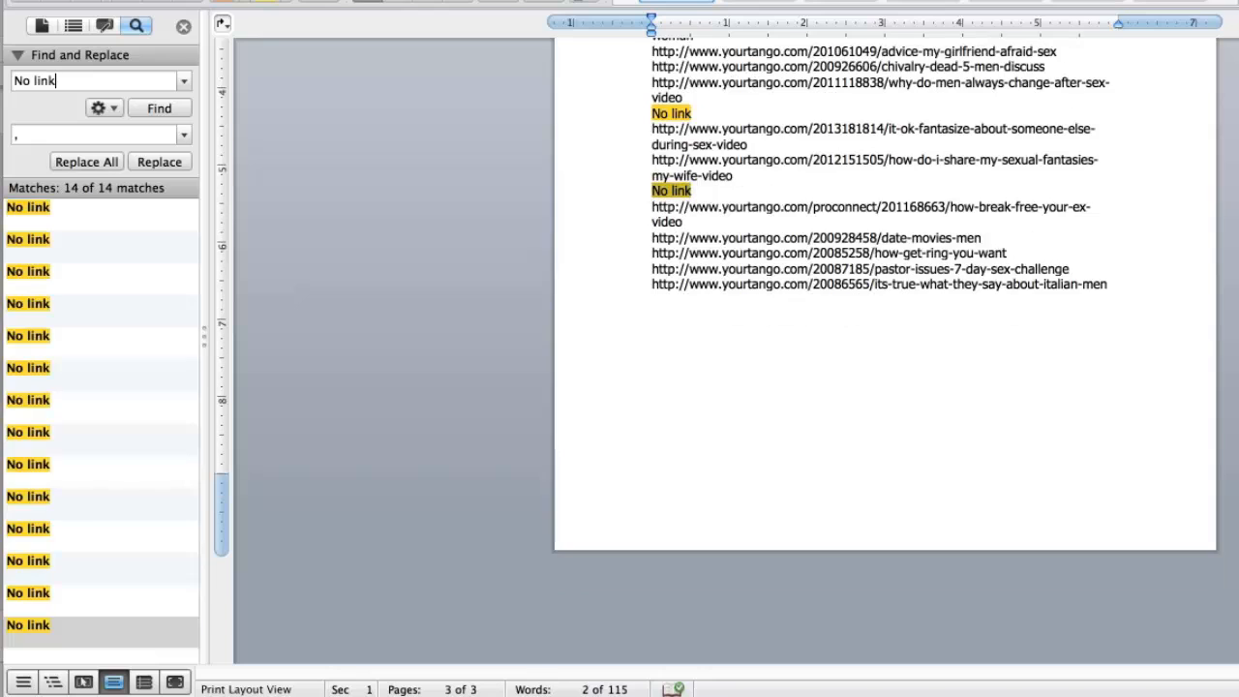
pyautogui.moveTo(12, 535)
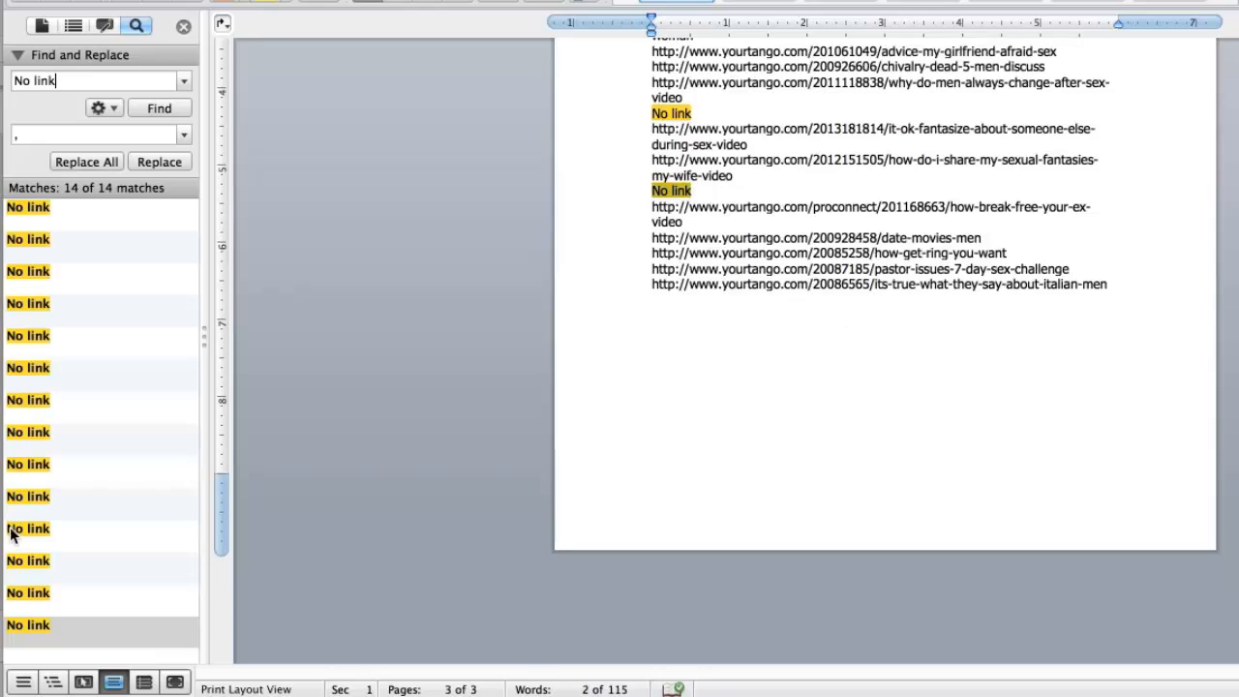
pyautogui.moveTo(41, 294)
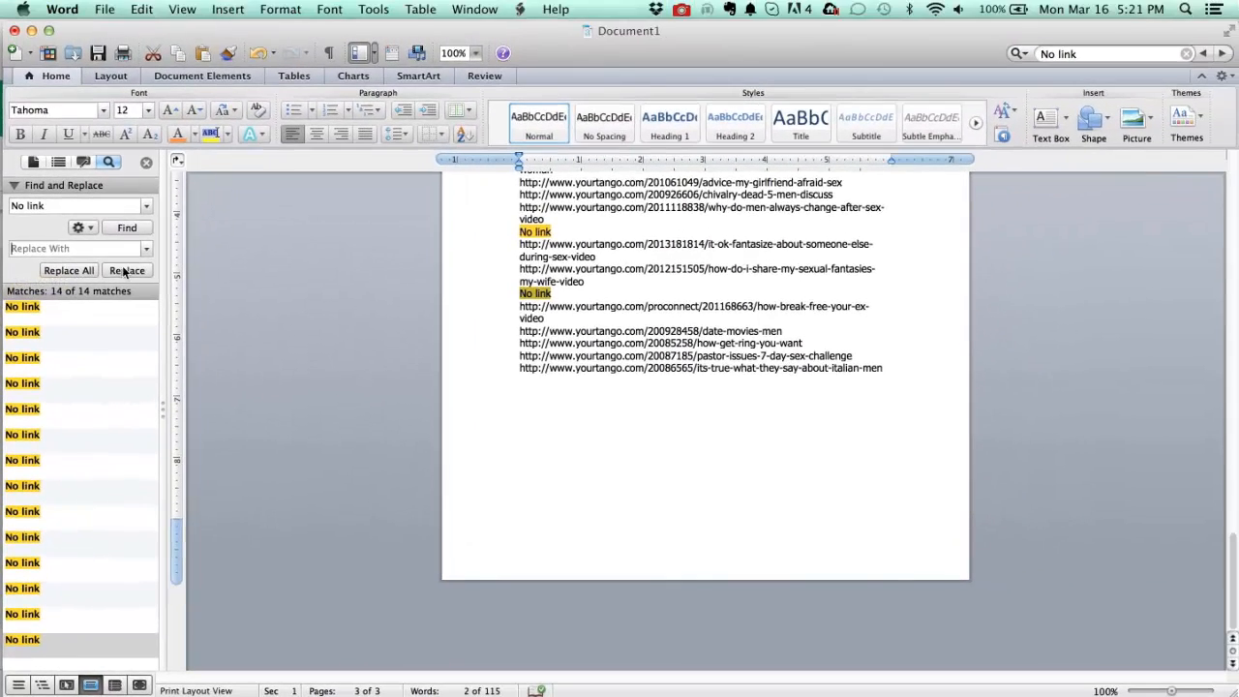
# Remove two No link matches singly, then replace all 'No link' lines plus their line breaks with nothing.
pyautogui.click(128, 271)
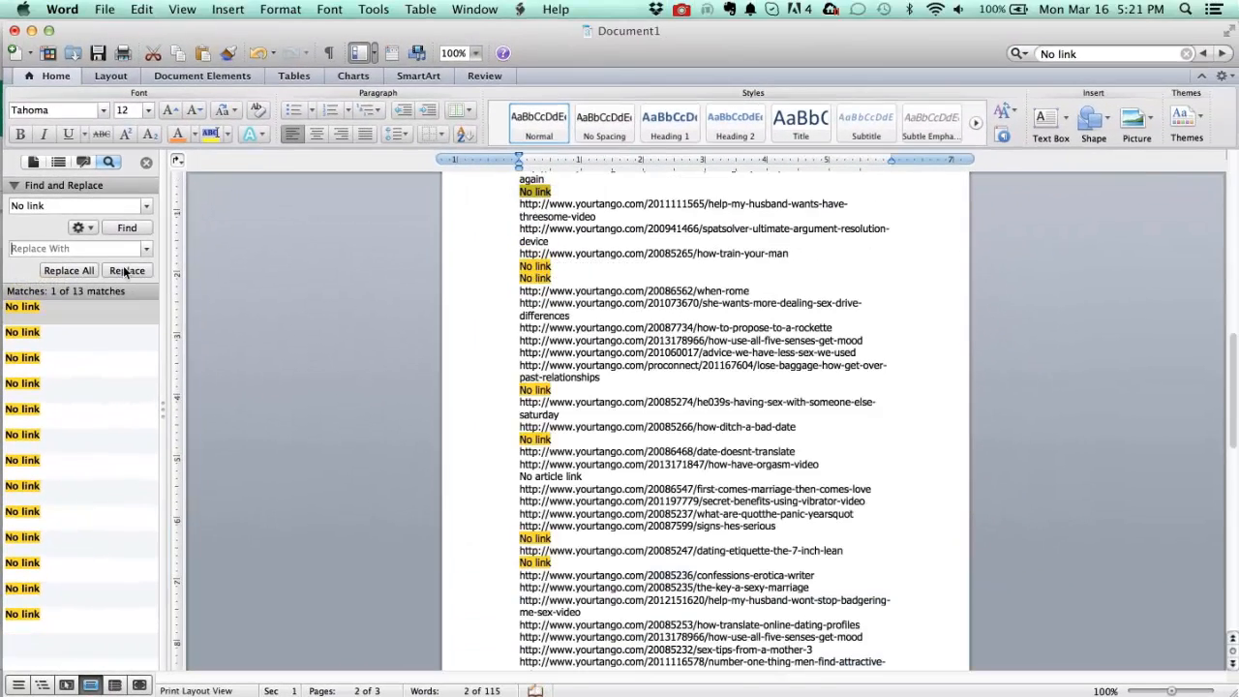
pyautogui.click(128, 271)
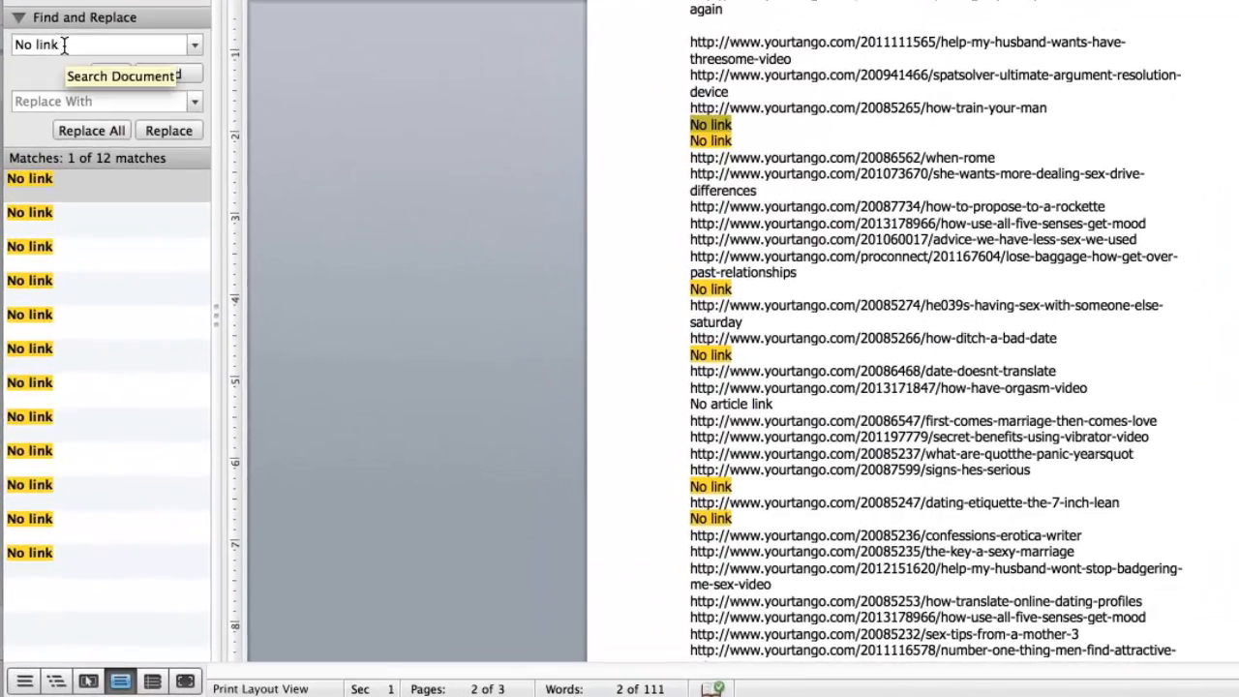
pyautogui.click(64, 130)
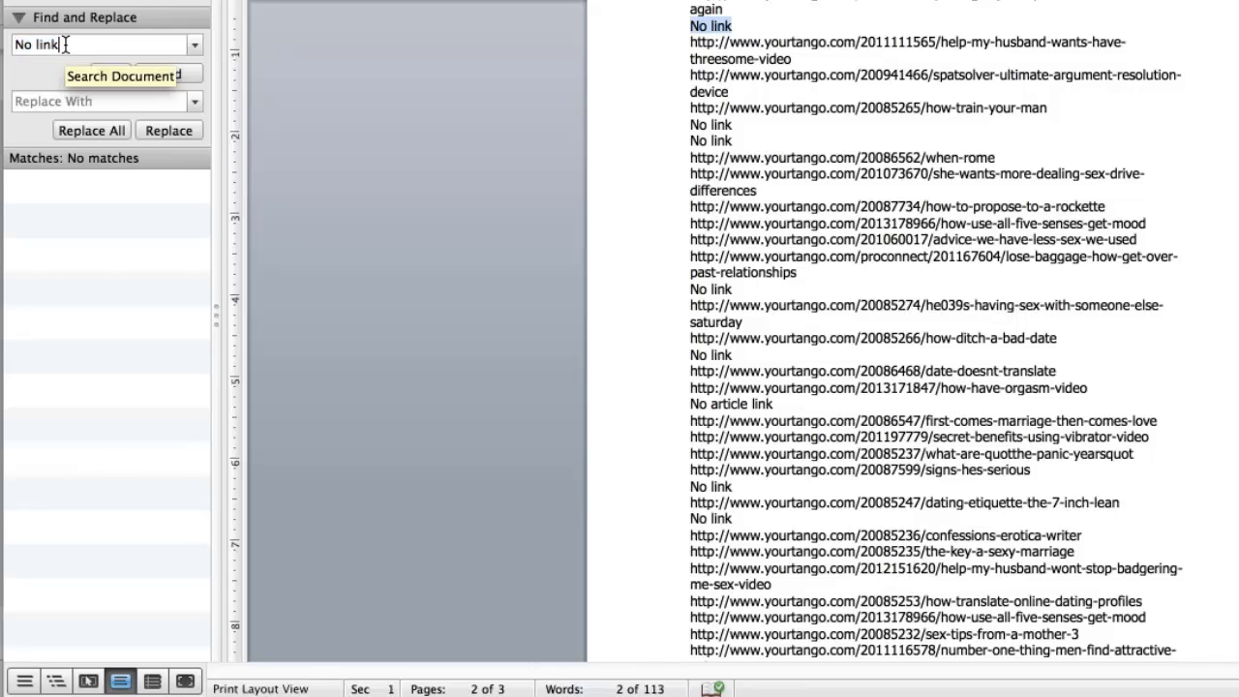
pyautogui.write('^~')
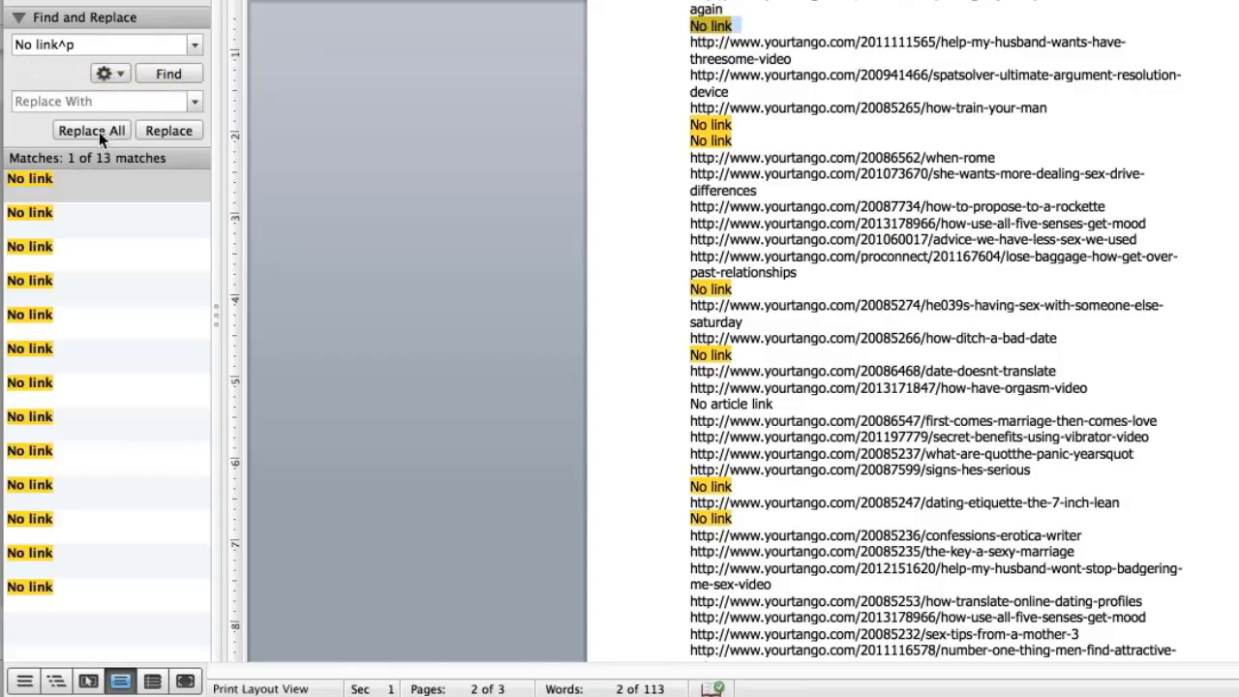
pyautogui.click(89, 130)
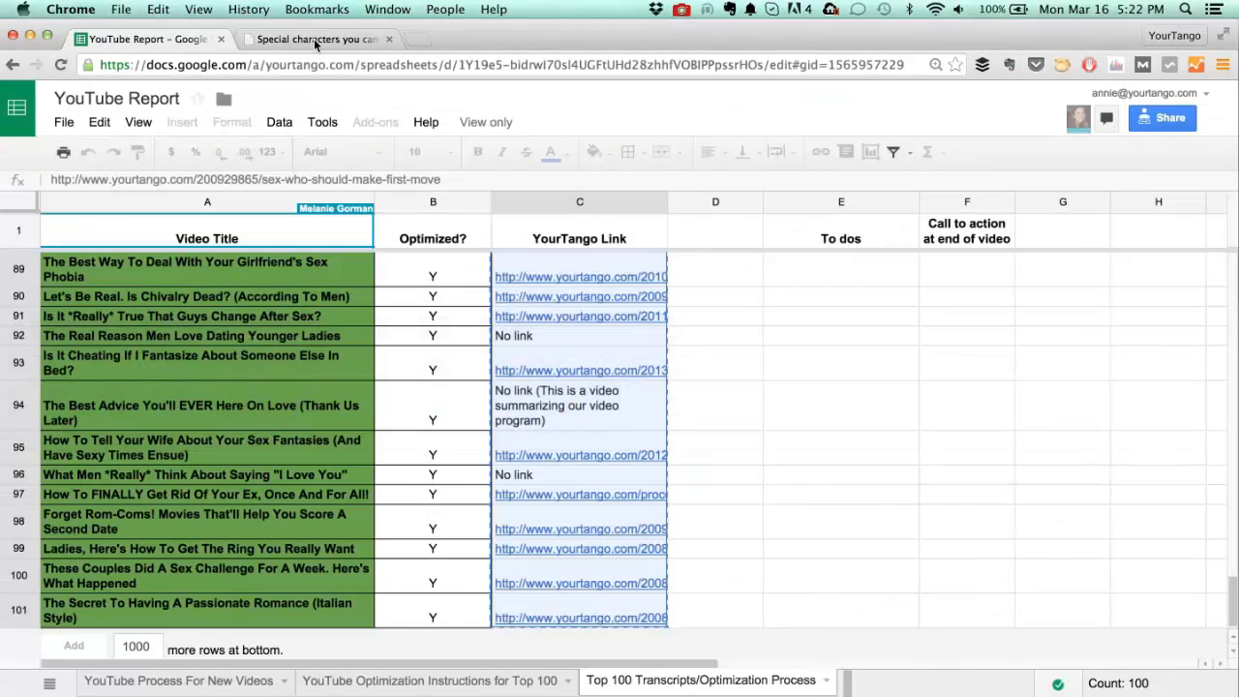
# Show the Find-what special character table in Microsoft's Find and Replace support article.
pyautogui.click(319, 38)
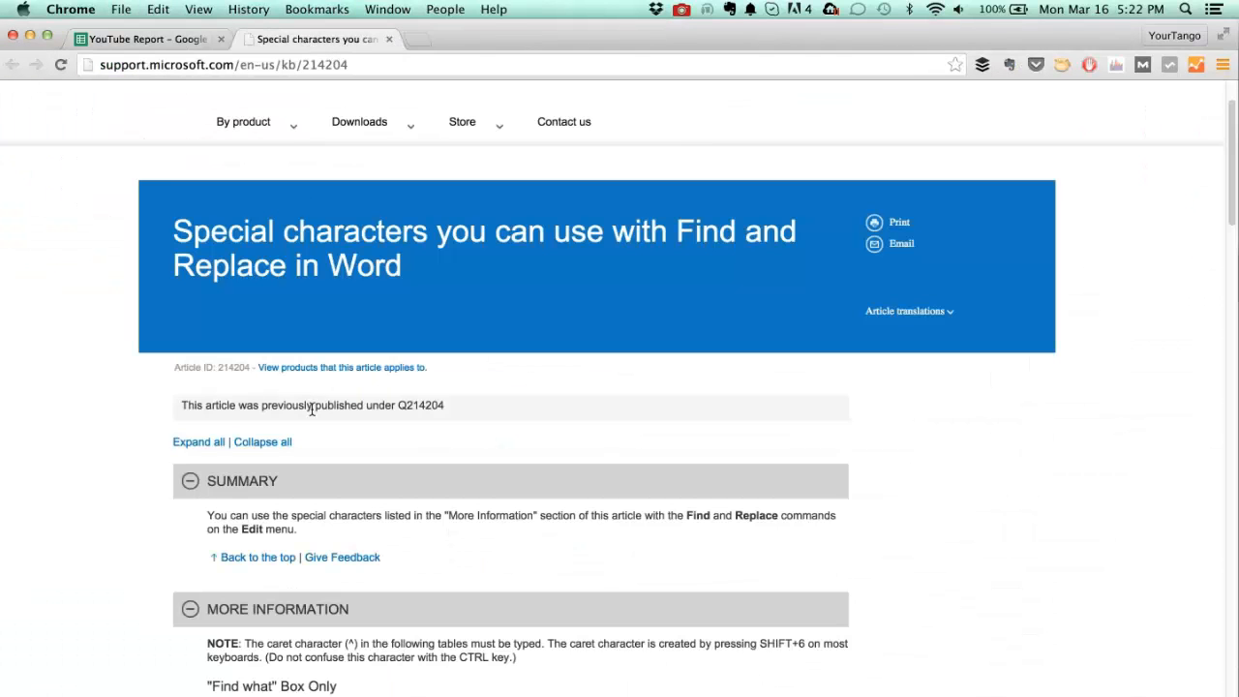
pyautogui.scroll(-3)
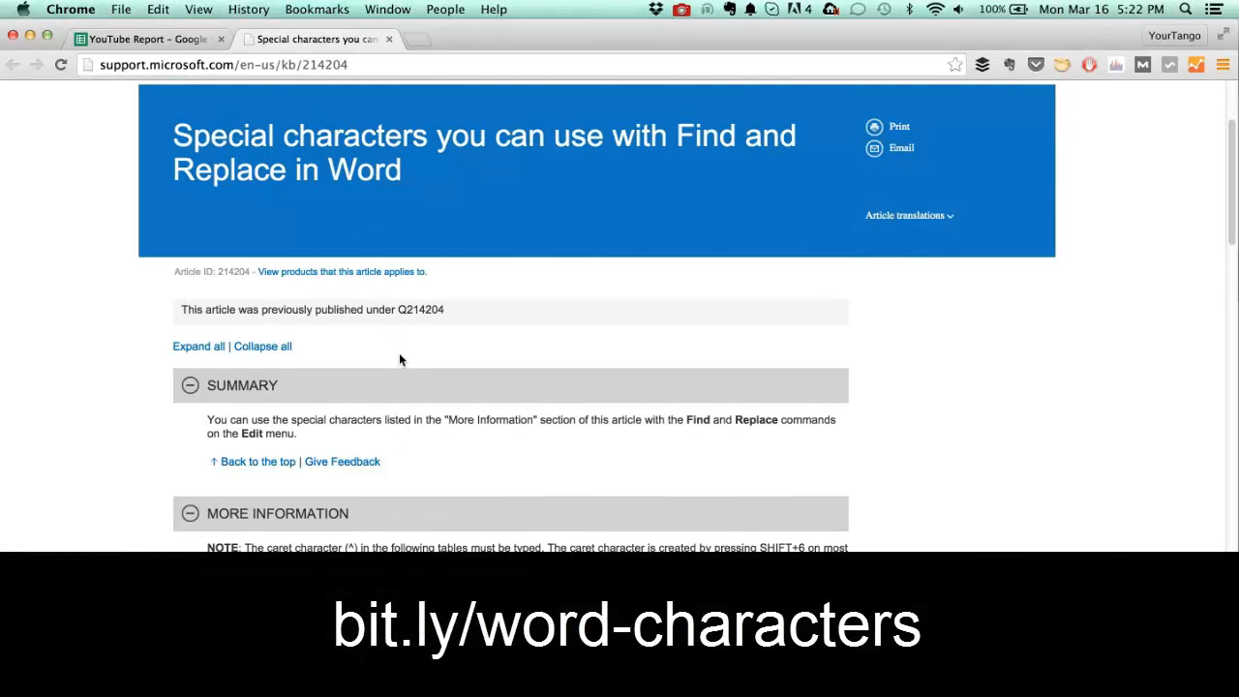
pyautogui.scroll(-3)
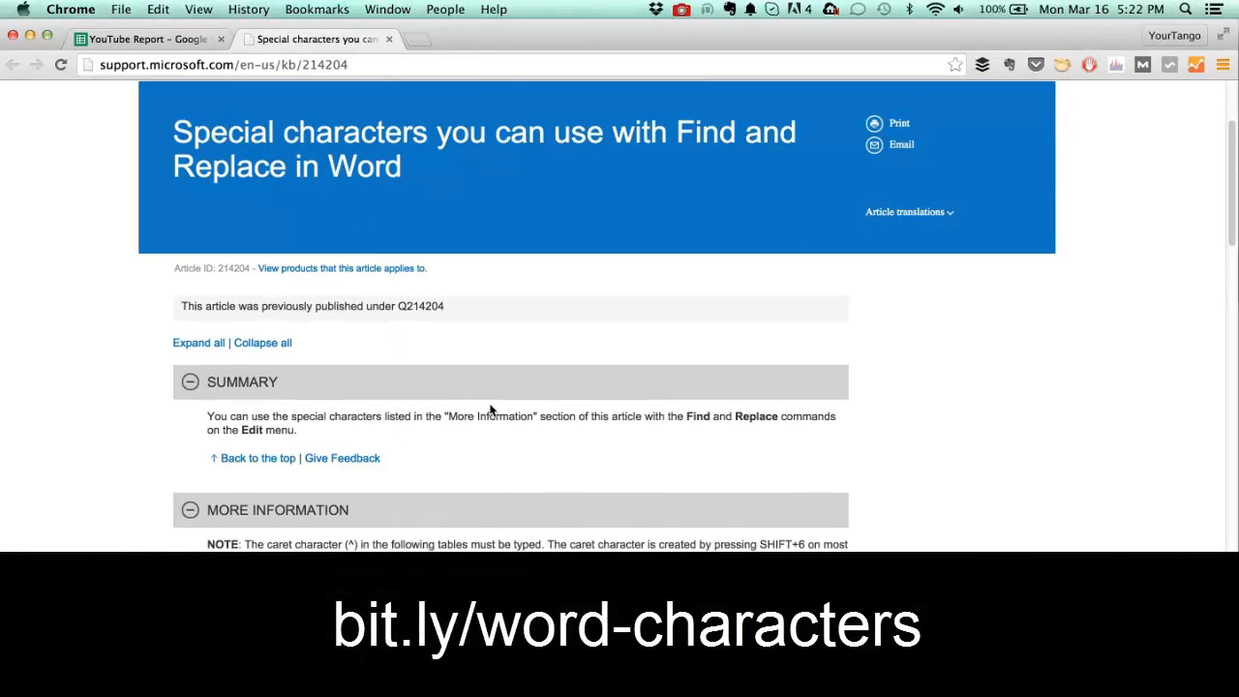
pyautogui.scroll(-3)
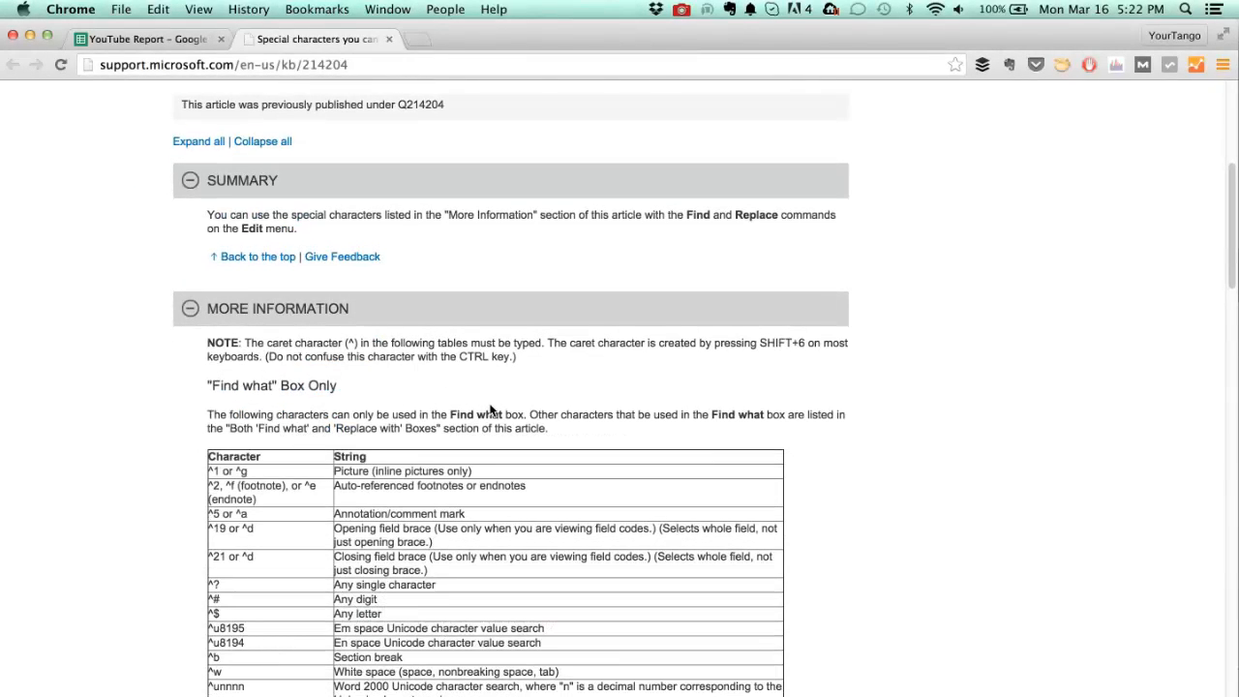
pyautogui.moveTo(490, 406)
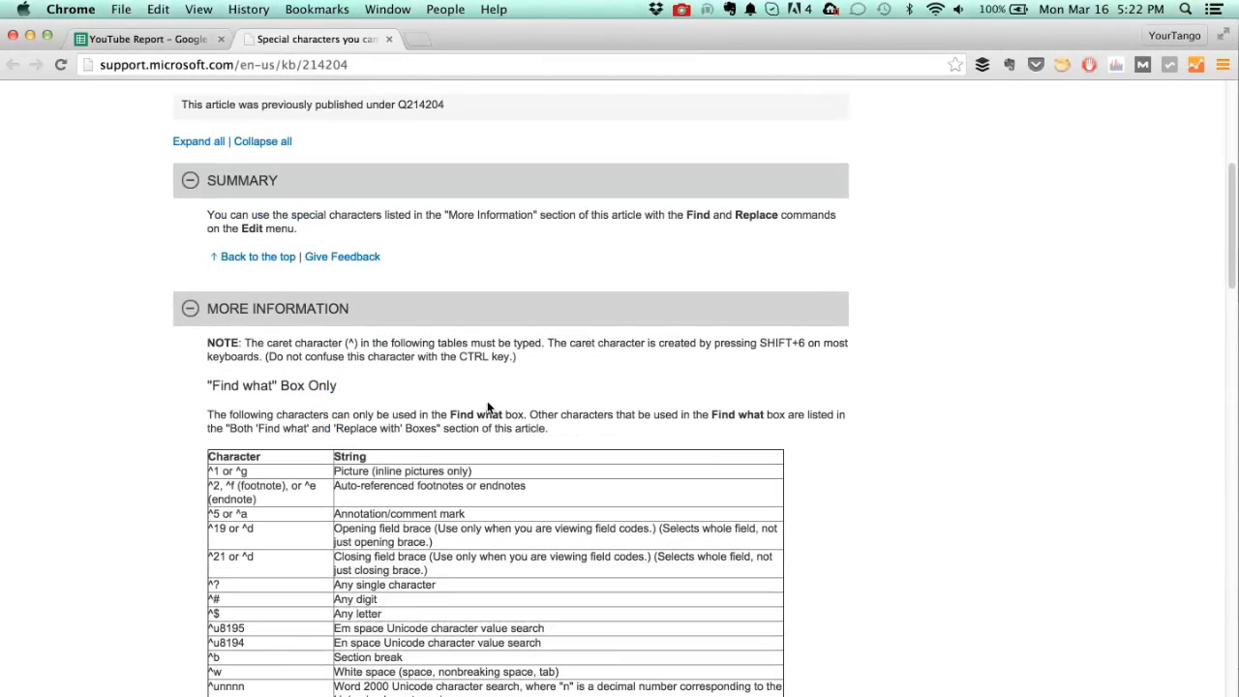